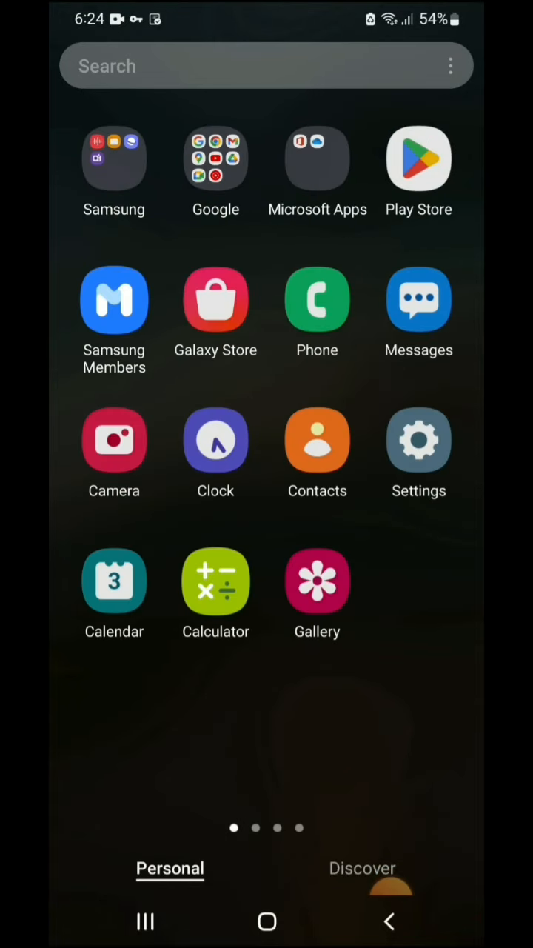
# Open device Settings and scroll down to the Google entry
pyautogui.click(418, 442)
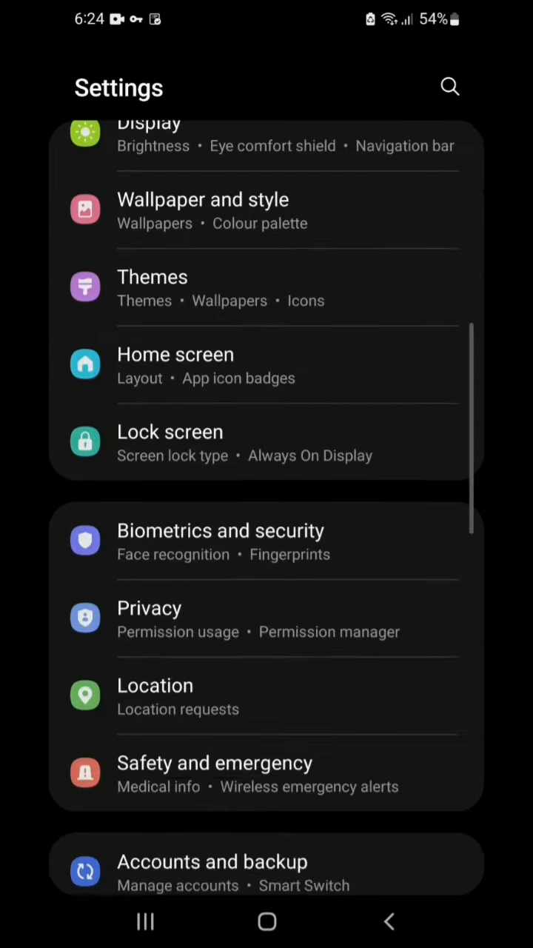
pyautogui.scroll(-3)
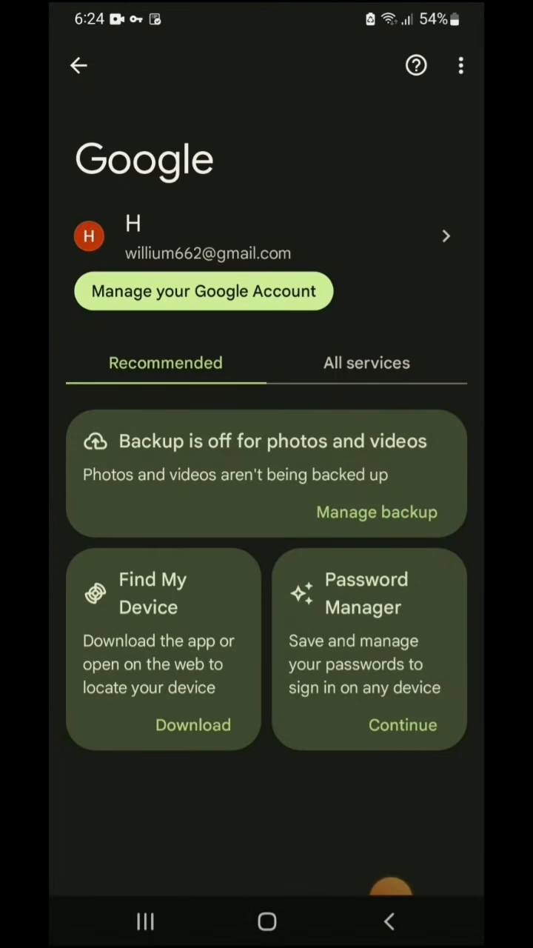
# Switch to All services and scroll through Ads, Autofill, Backup and Find My Device
pyautogui.click(368, 362)
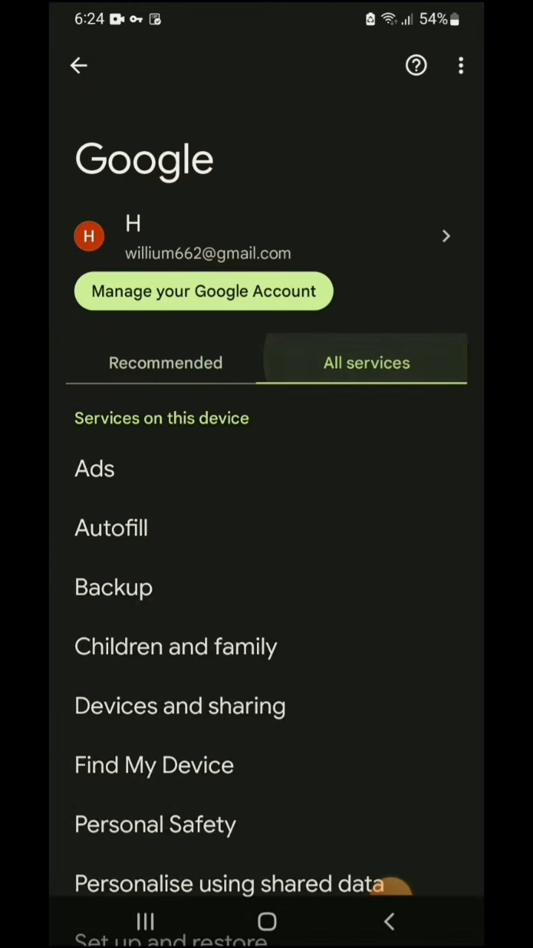
pyautogui.scroll(3)
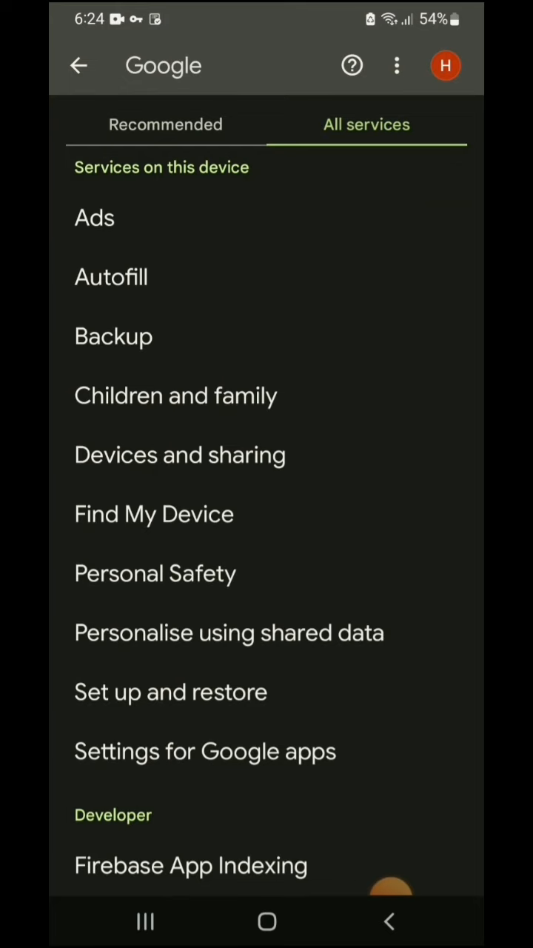
# Open Settings for Google apps toward Connected apps and SpeechLab's deletion prompt
pyautogui.click(204, 751)
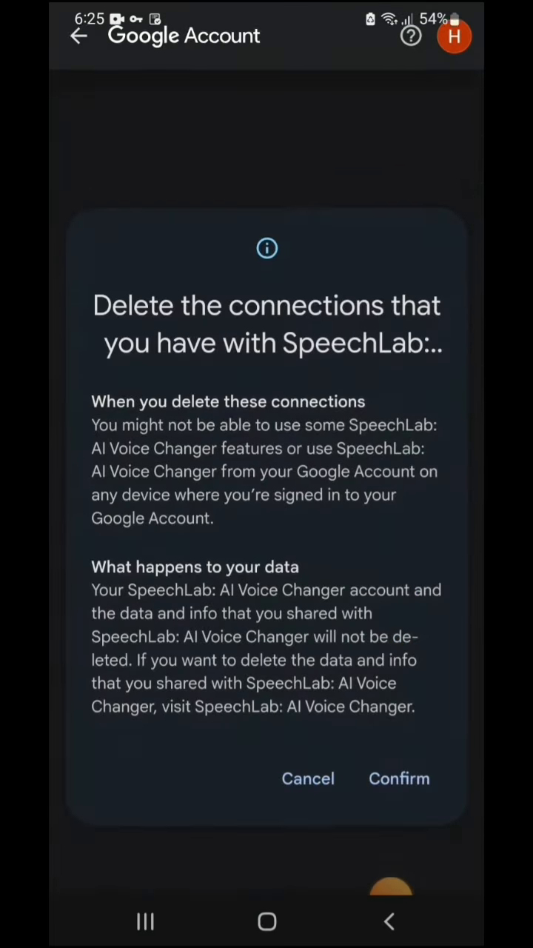
# Confirm SpeechLab's removal, then delete all mozaWeb connections and confirm
pyautogui.click(309, 780)
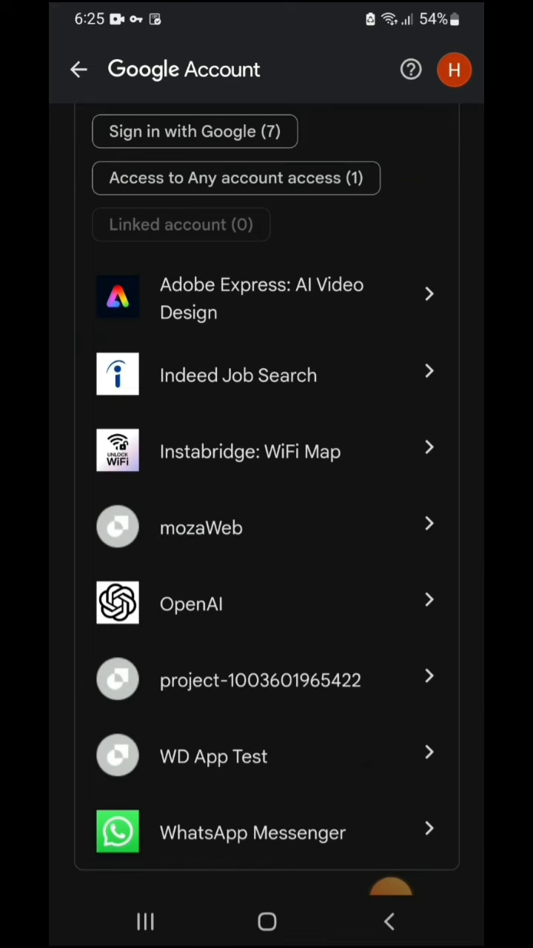
pyautogui.click(267, 527)
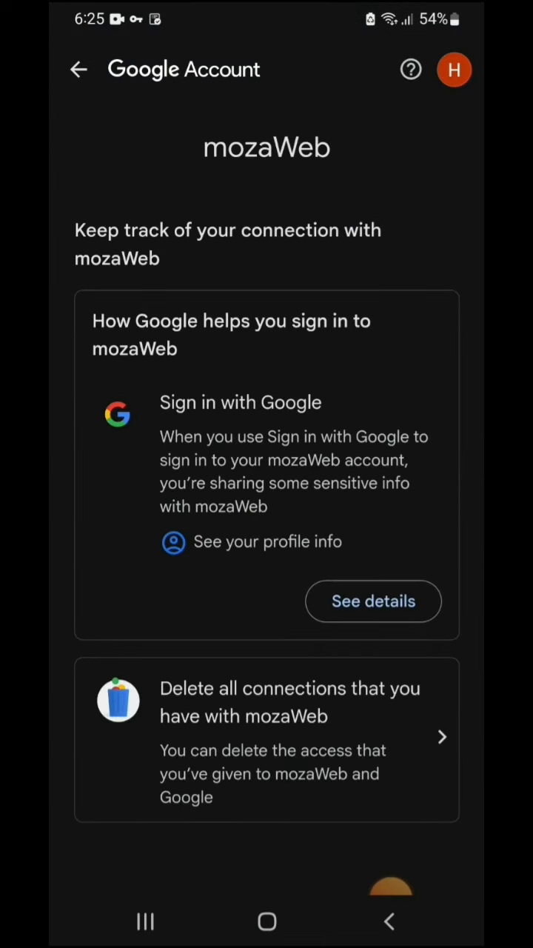
pyautogui.click(267, 738)
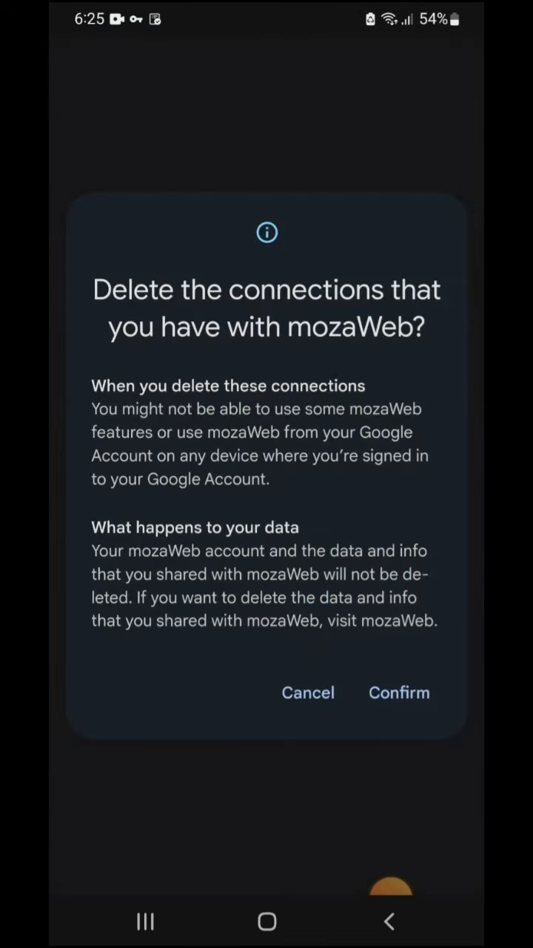
pyautogui.click(308, 693)
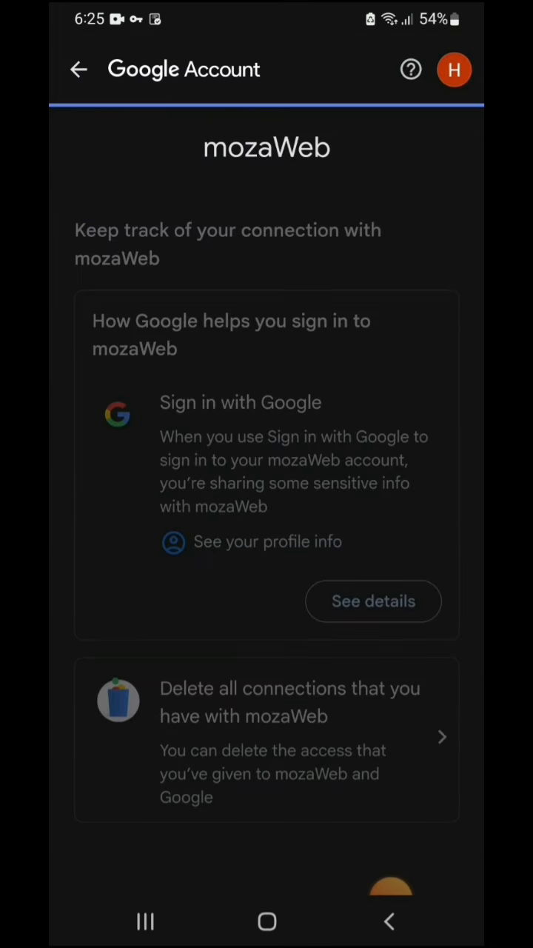